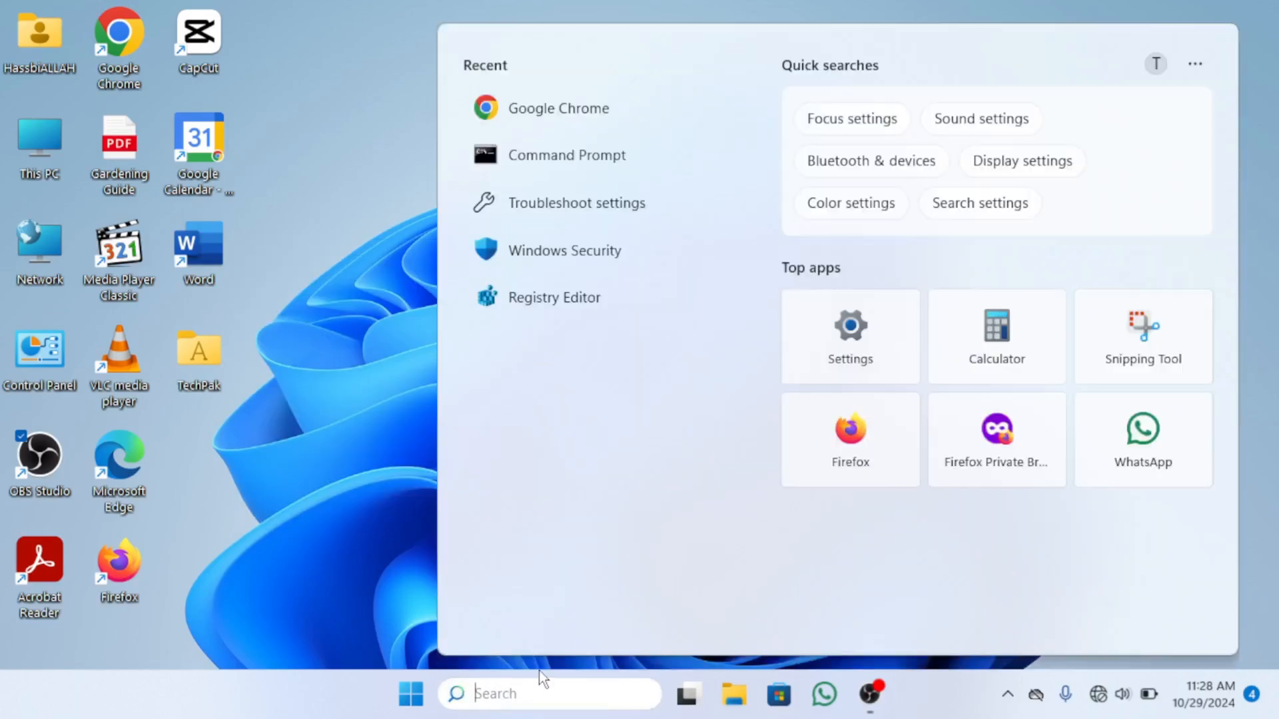
# Search for 'control Panel' from the taskbar and open the Control Panel app.
pyautogui.write('control Panel')
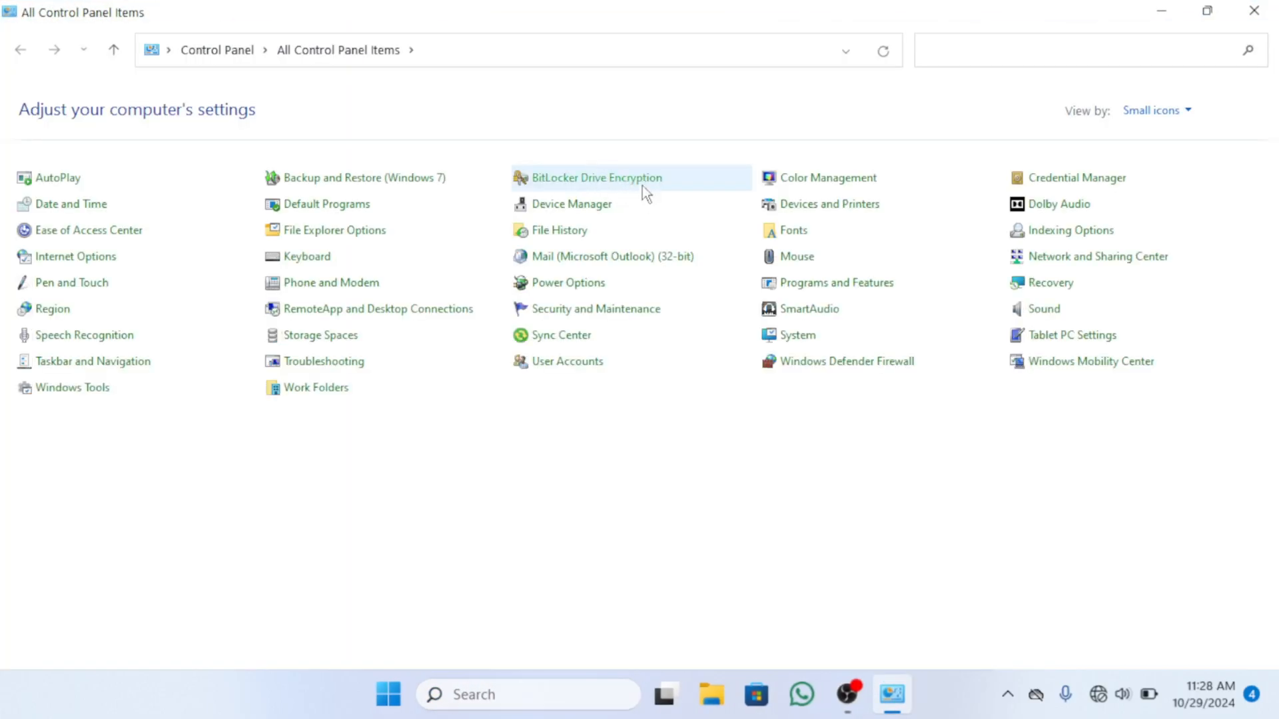
pyautogui.moveTo(1097, 256)
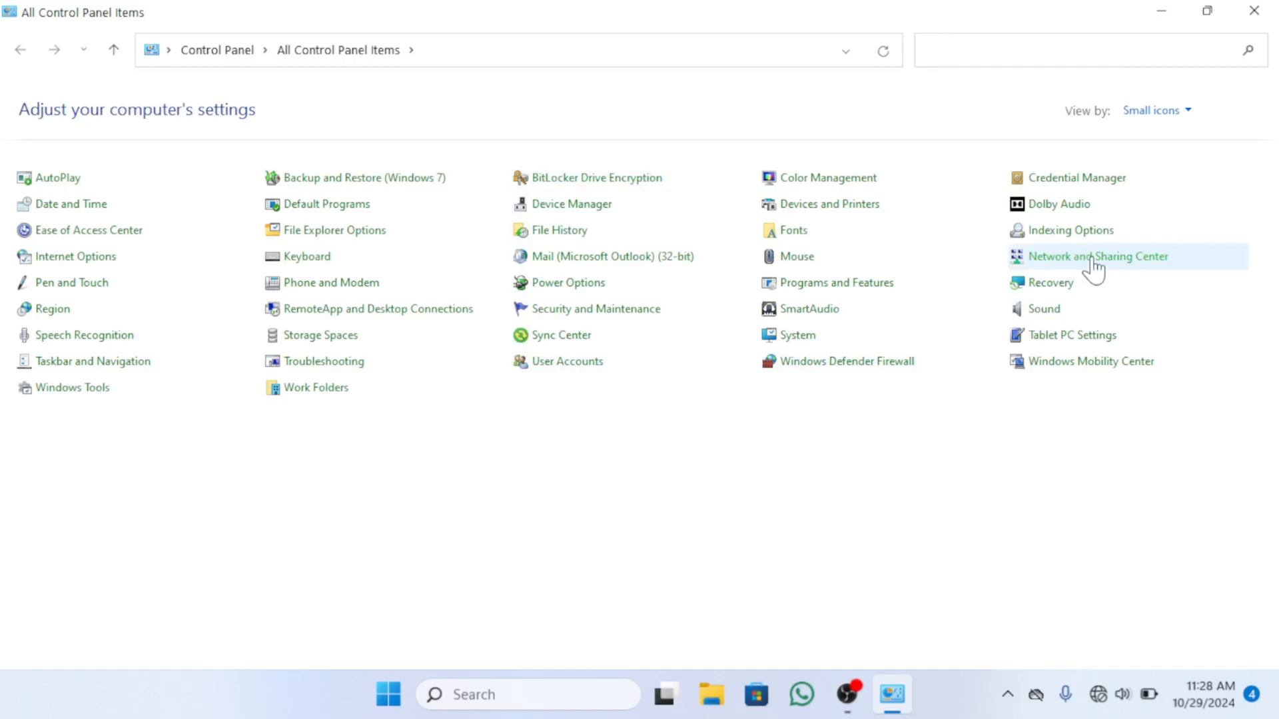
# Go to Network and Sharing Center, then 'Change advanced sharing settings'.
pyautogui.click(1096, 255)
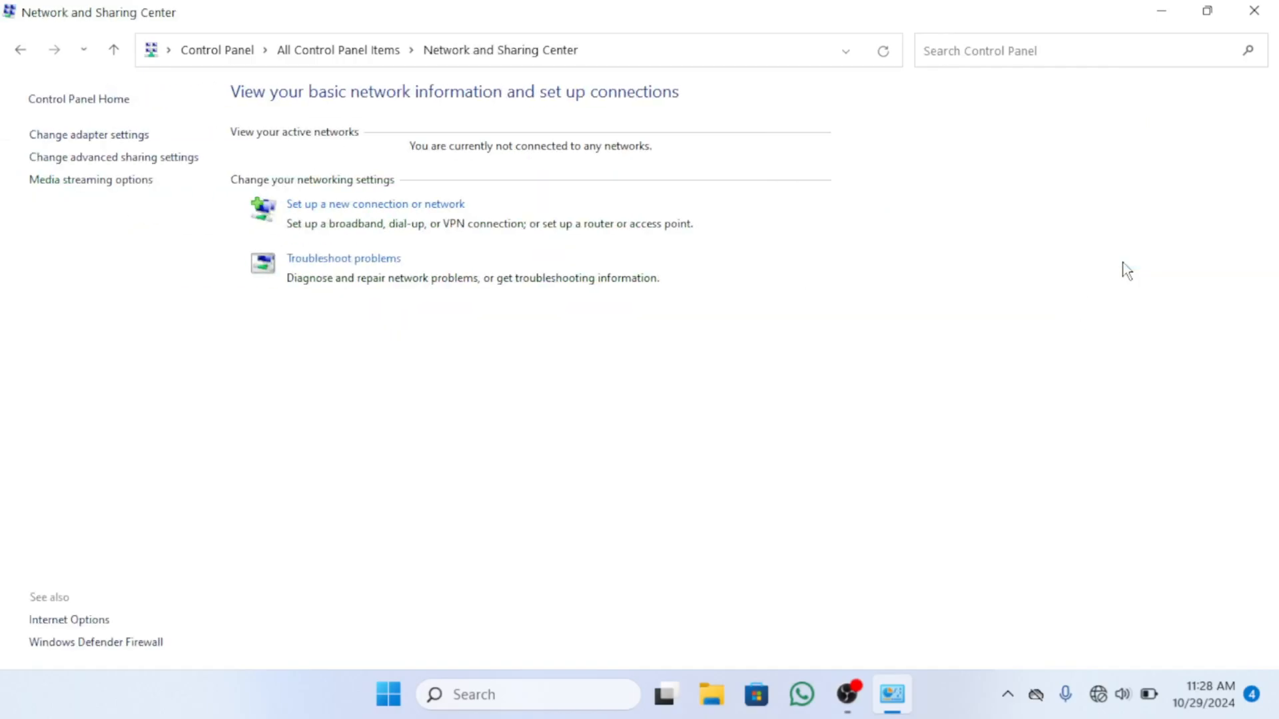
pyautogui.moveTo(705, 419)
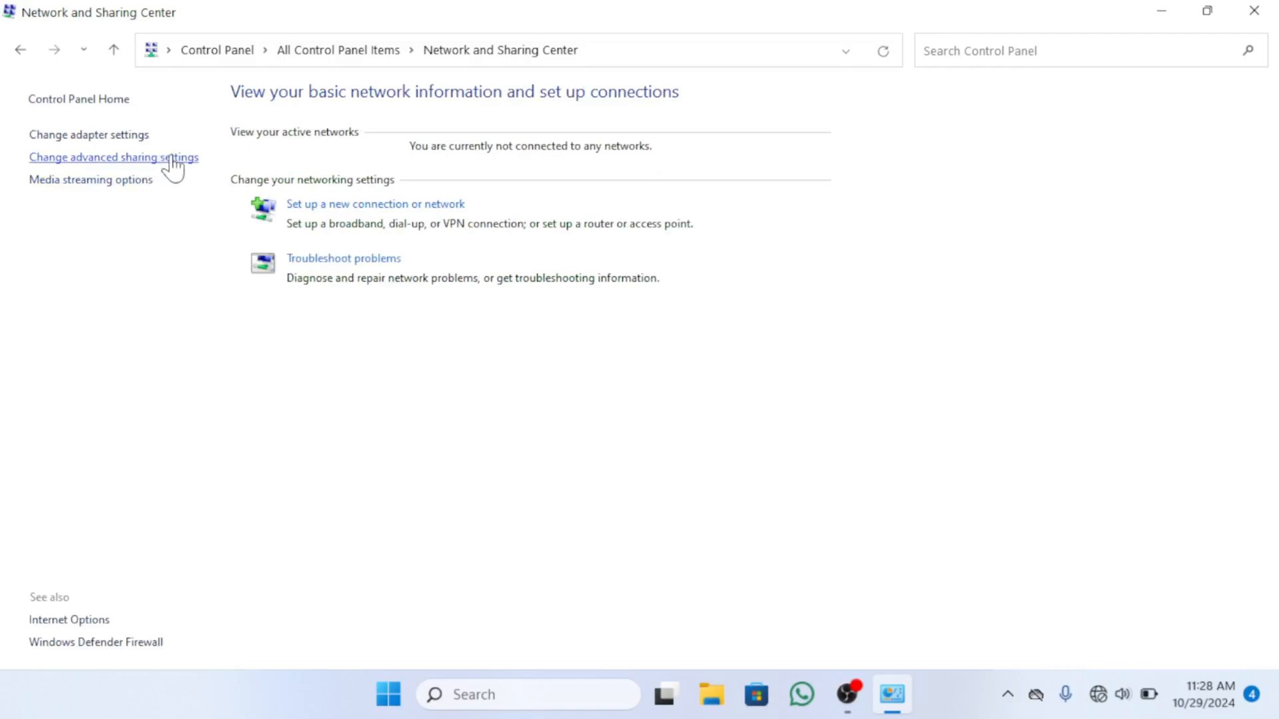
pyautogui.click(113, 156)
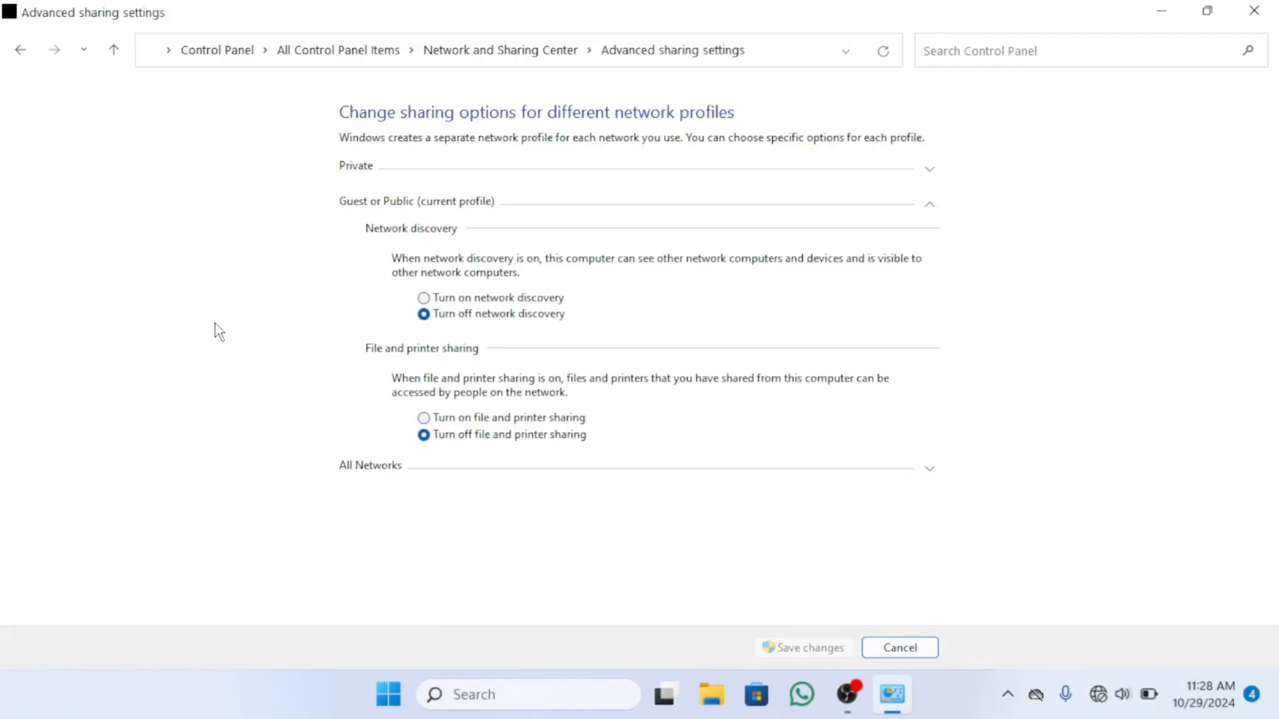
pyautogui.moveTo(363, 216)
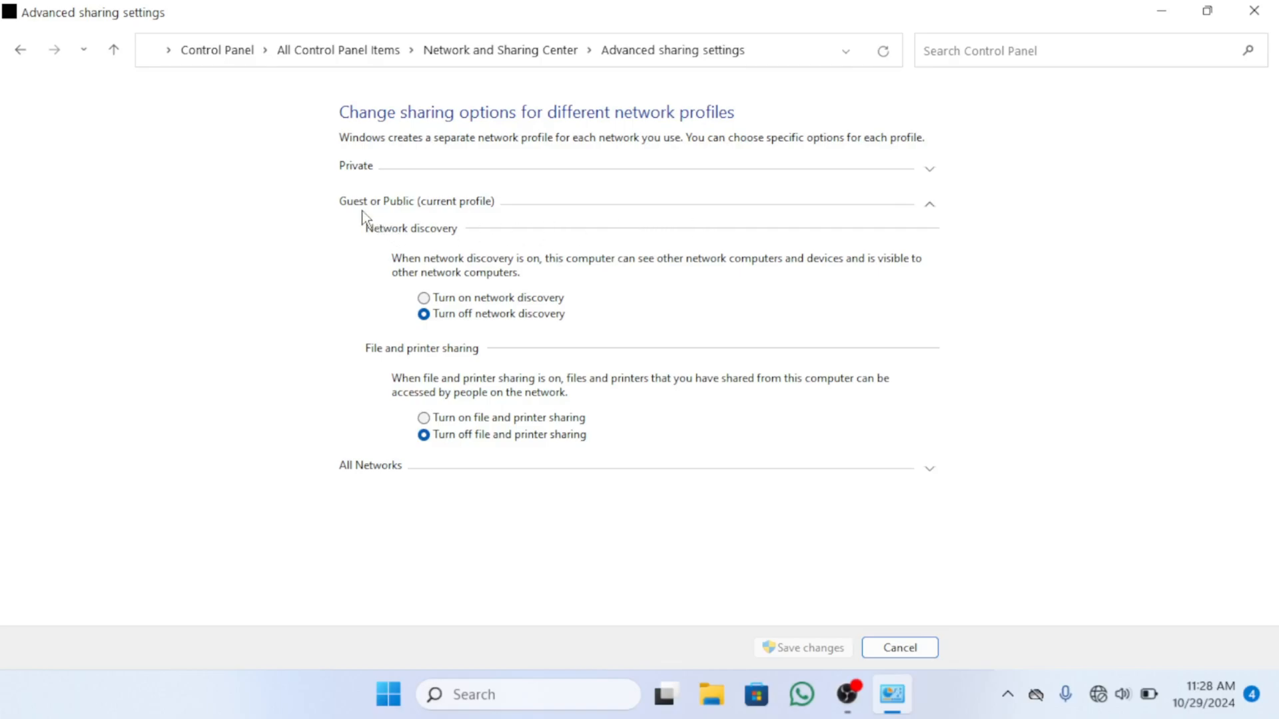
# Under Guest or Public, select 'Turn on network discovery' and 'Turn on file and printer sharing', then save.
pyautogui.click(928, 201)
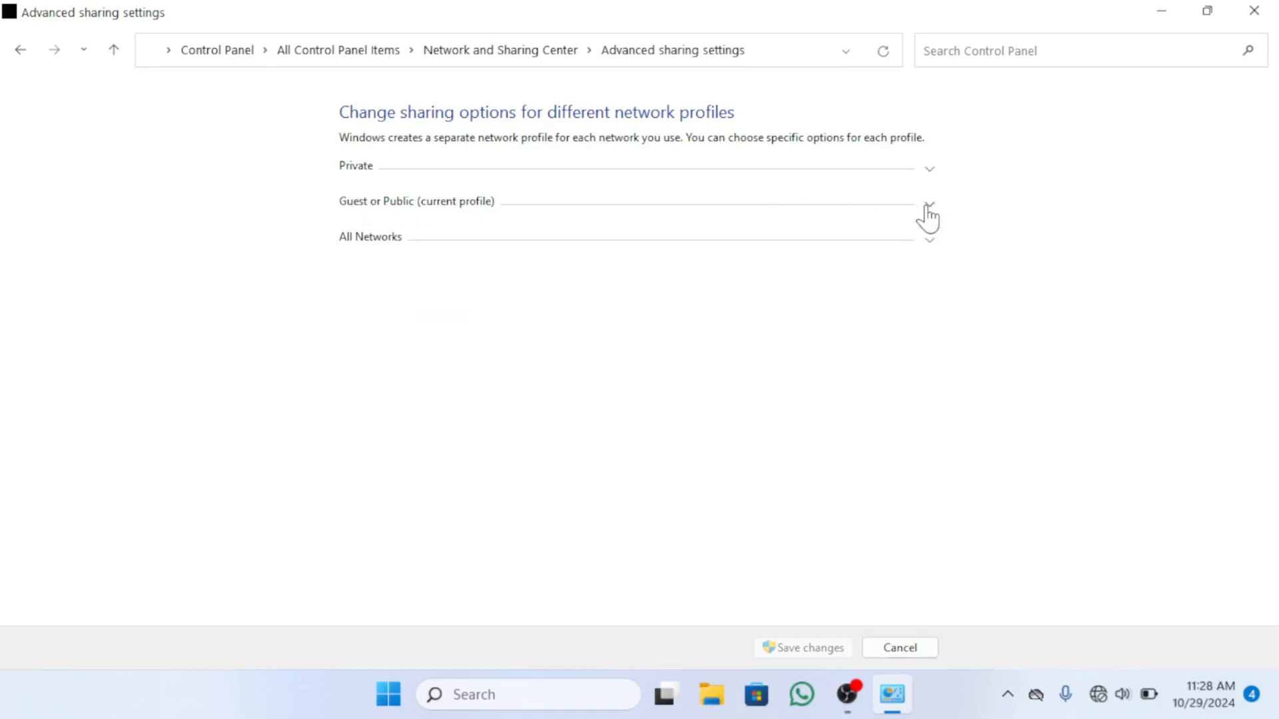
pyautogui.click(928, 201)
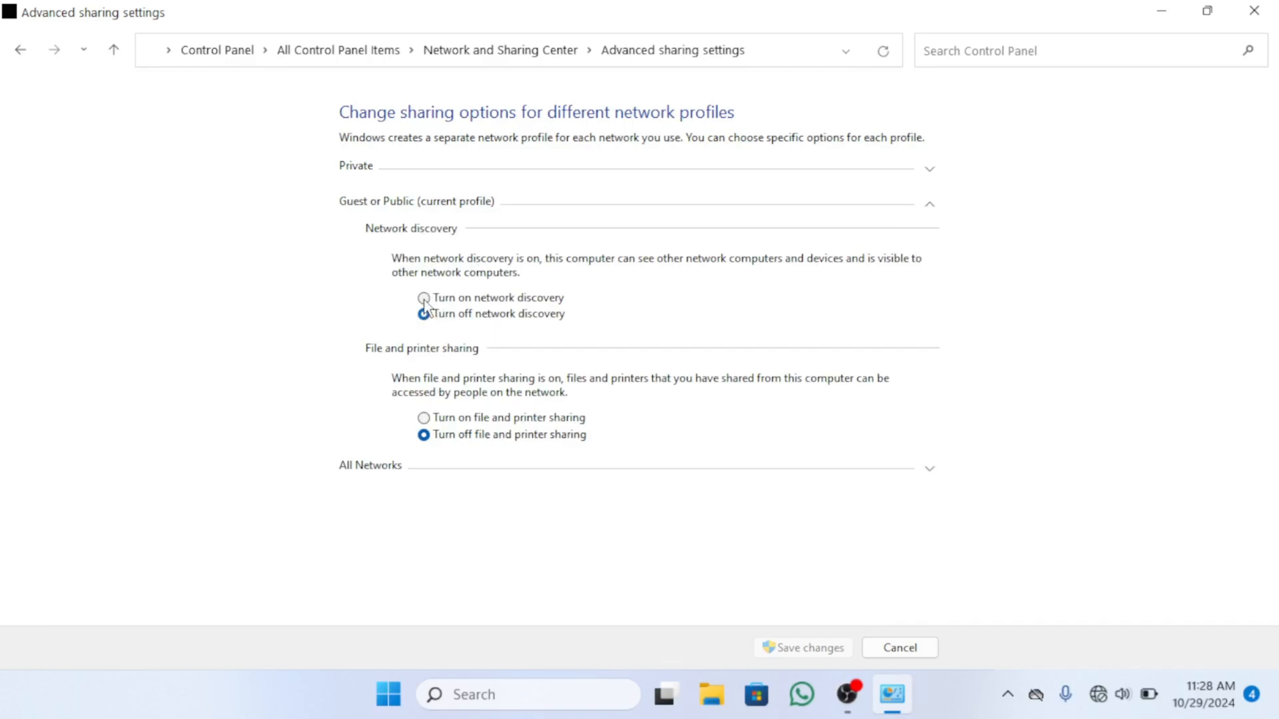
pyautogui.click(423, 298)
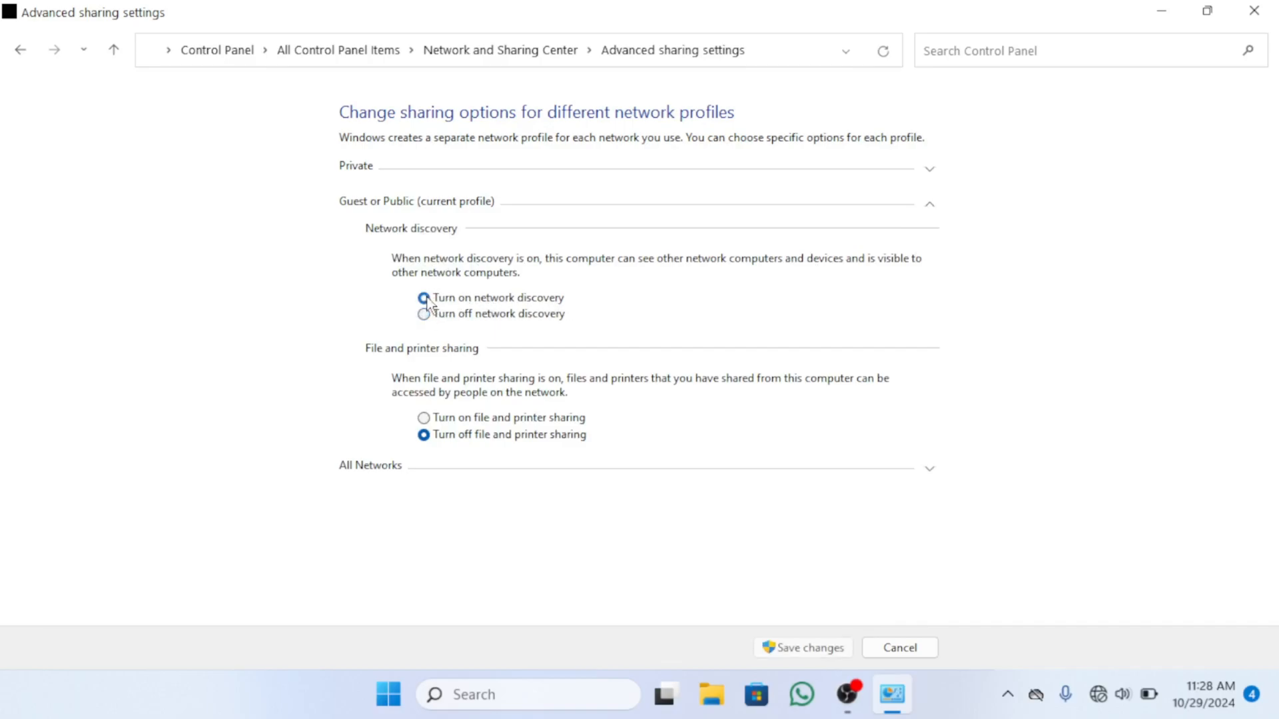
pyautogui.click(424, 298)
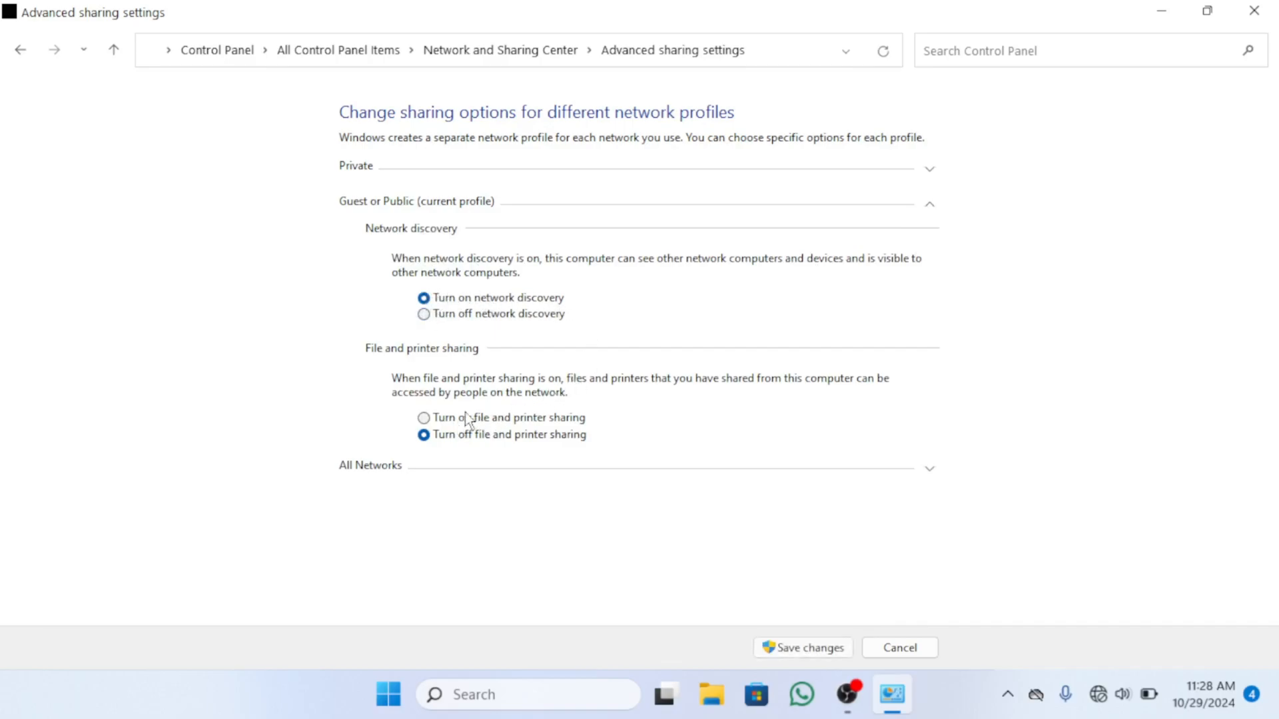
pyautogui.click(424, 418)
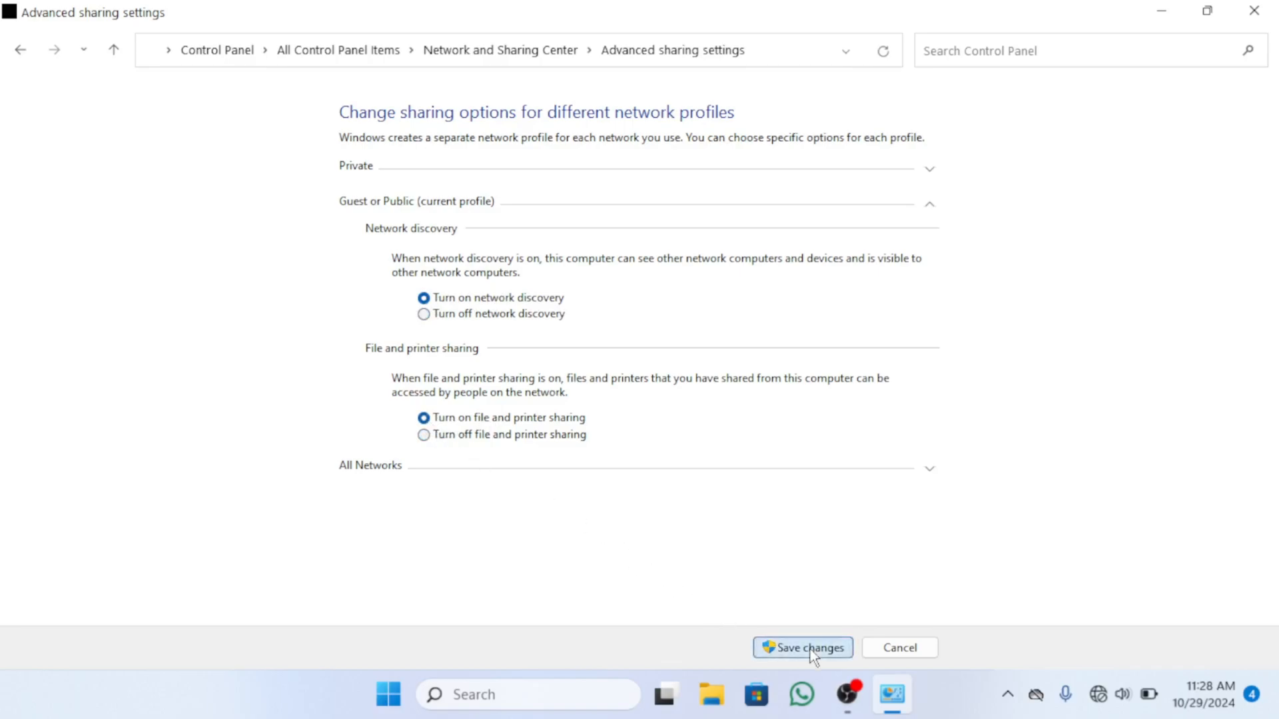
pyautogui.click(802, 647)
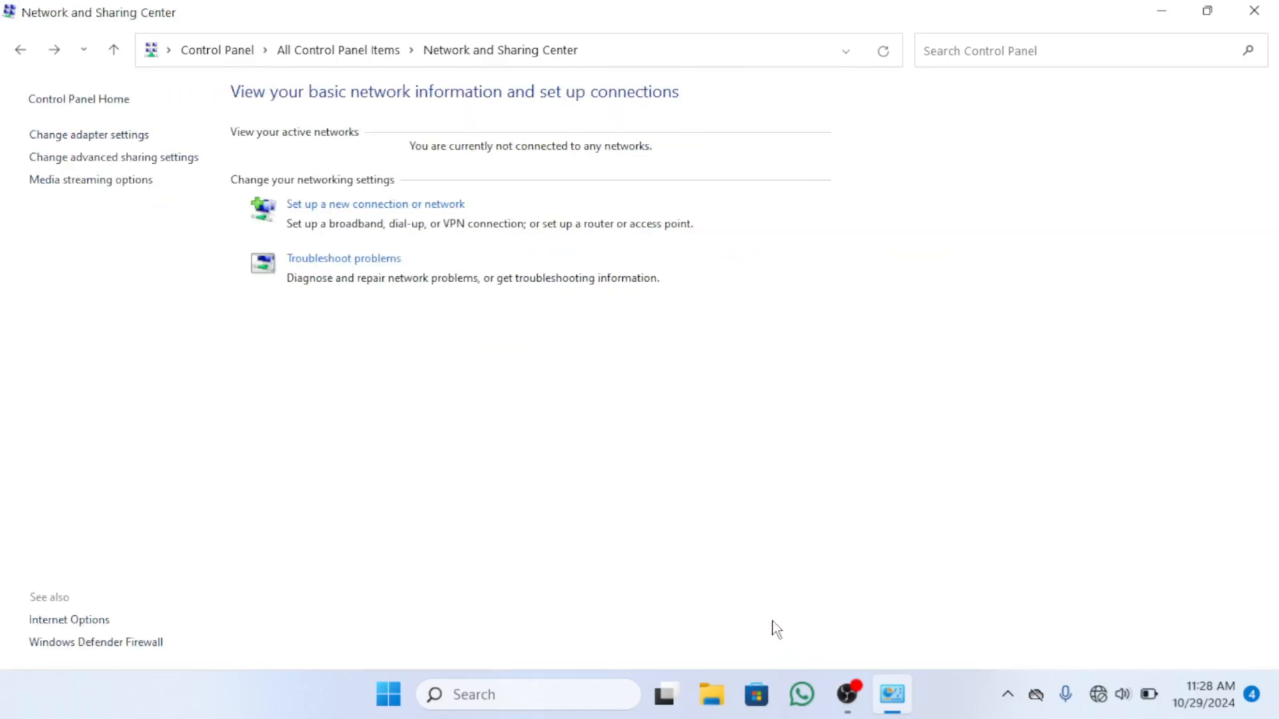